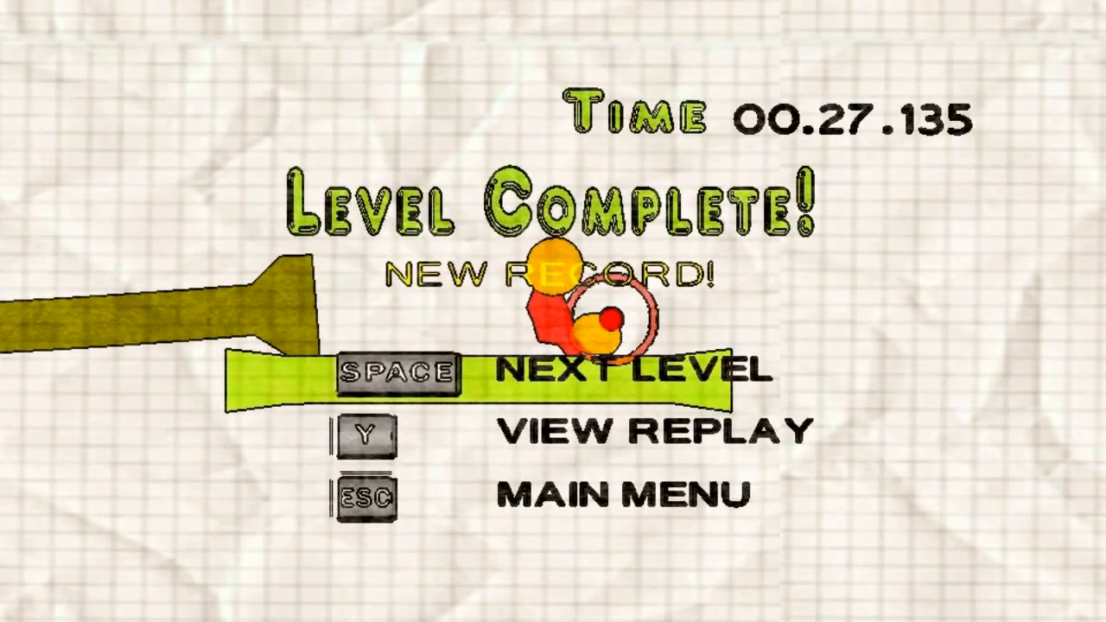
Step: Advance to the next level and drive it until the car goes out of bounds
key(space)
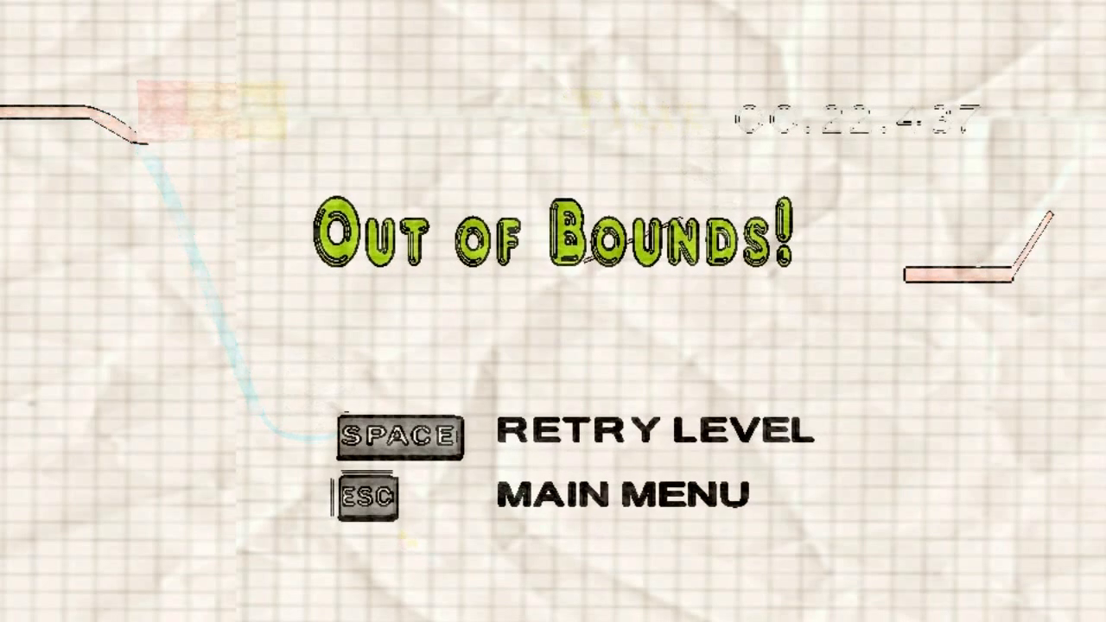
Step: Retry the level and drive until falling out of bounds at 00.26.298
key(space)
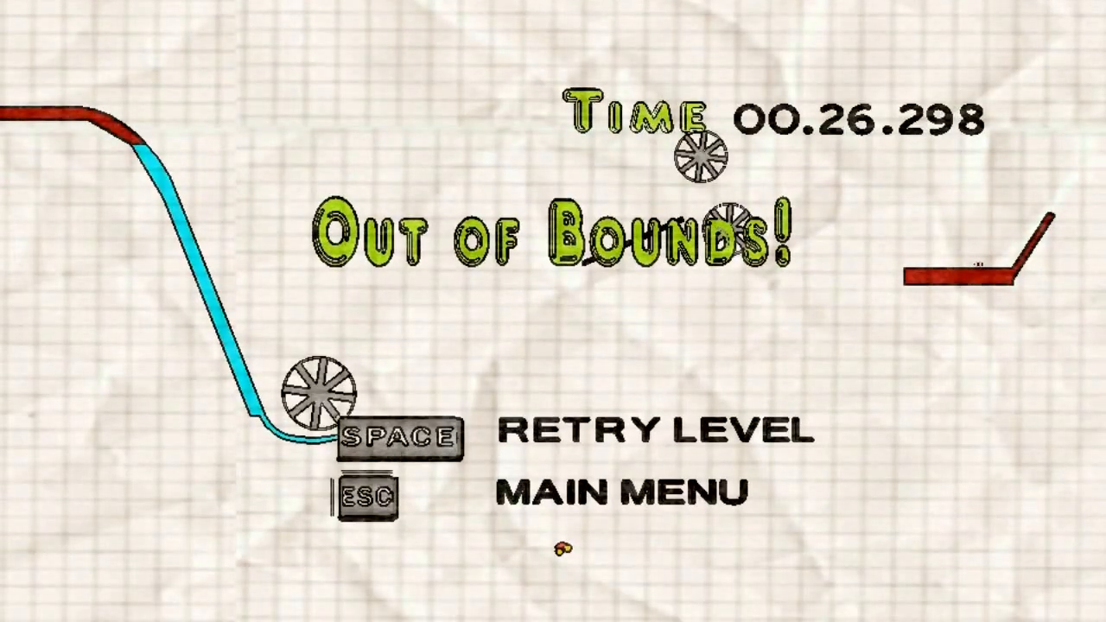
Step: Retry the level once more, ending out of bounds at 00.24.867
key(space)
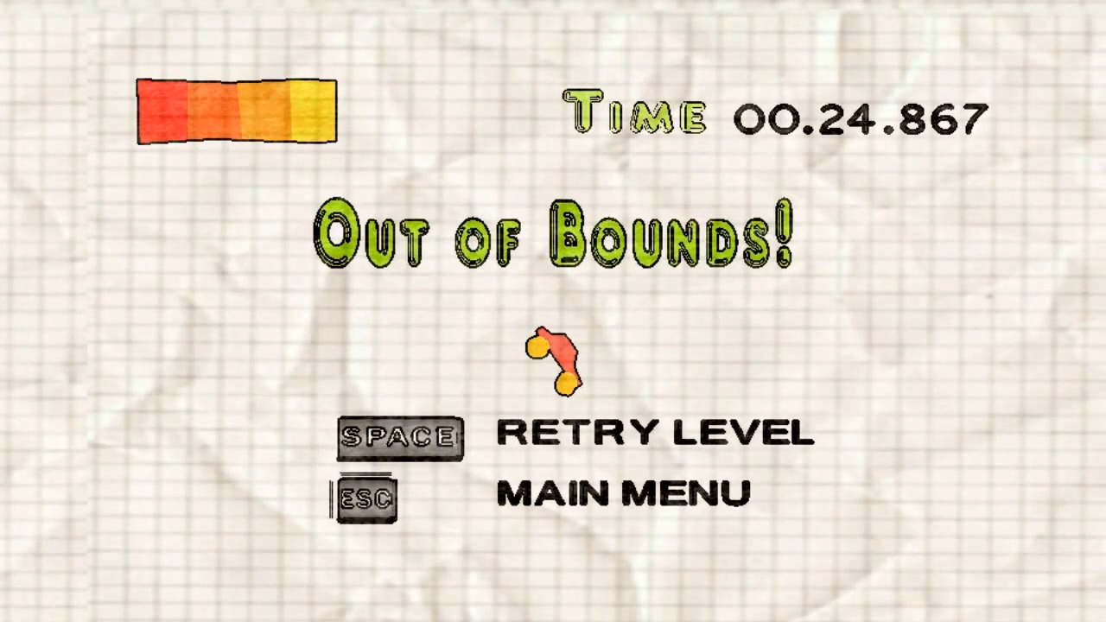
Step: Return to the main menu and move the level selection from Ski Jump to Crusher
key(space)
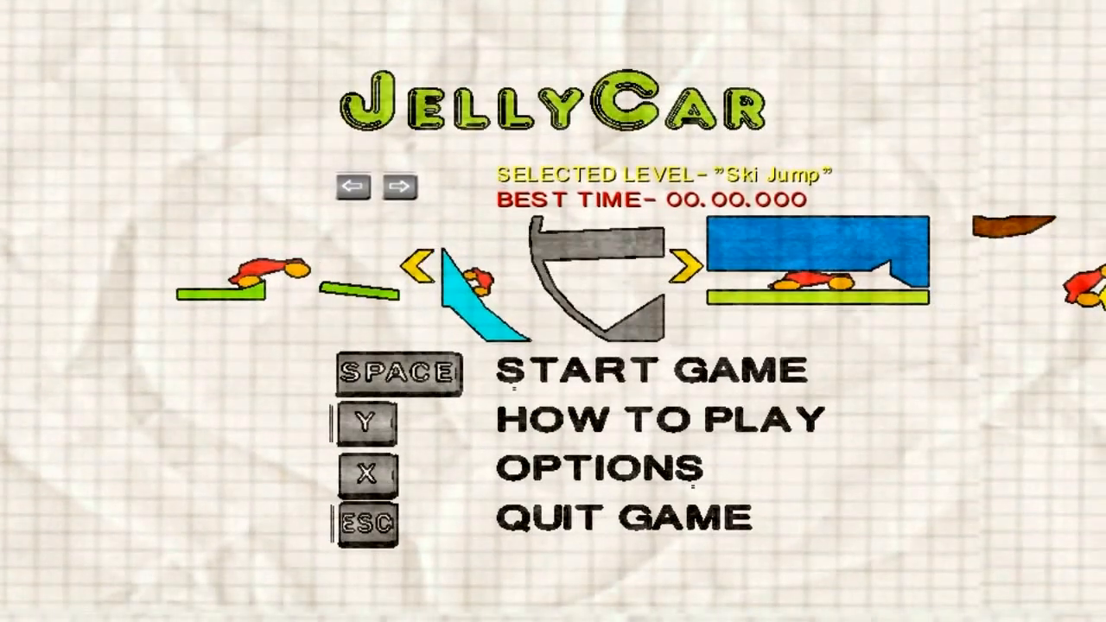
click(398, 185)
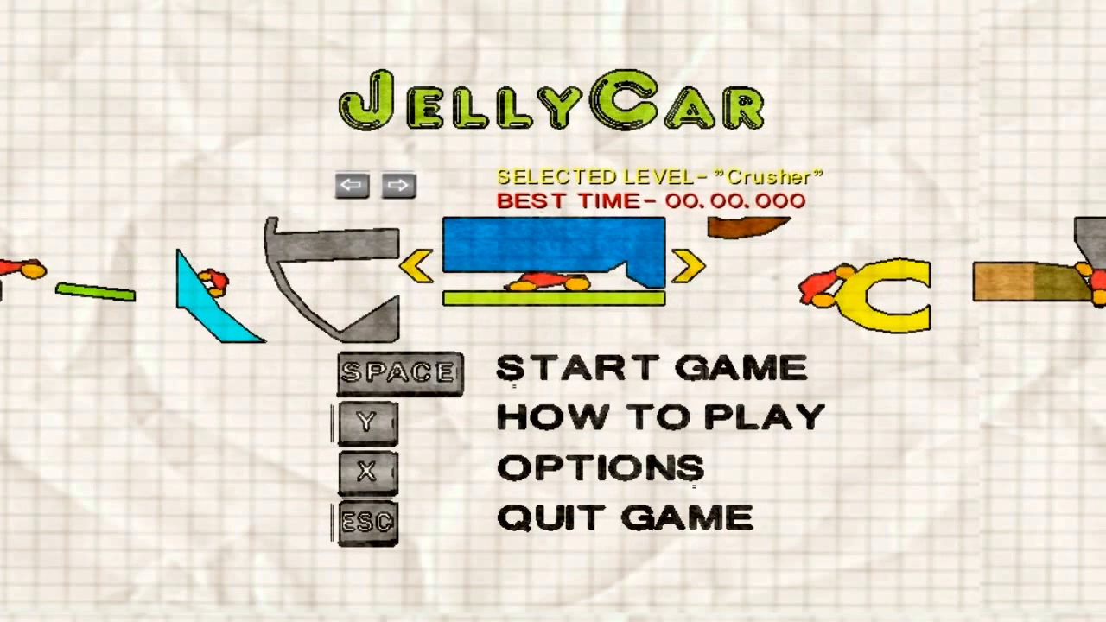